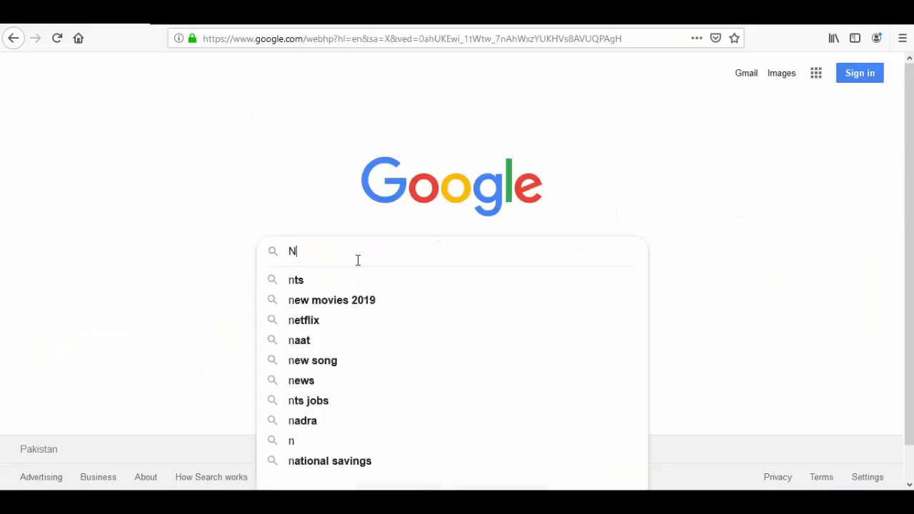
Search Google for 'nasa rapid response'.
text(asa rapid response)
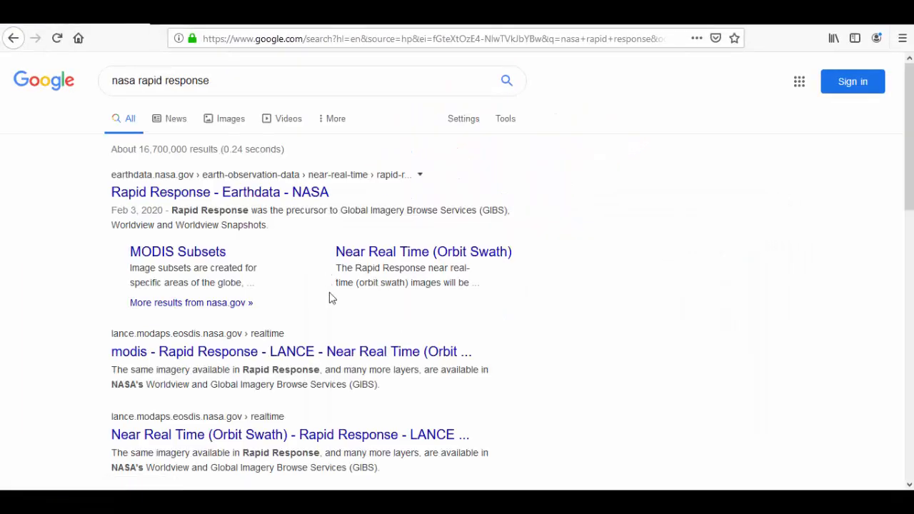
mouse_move(147, 196)
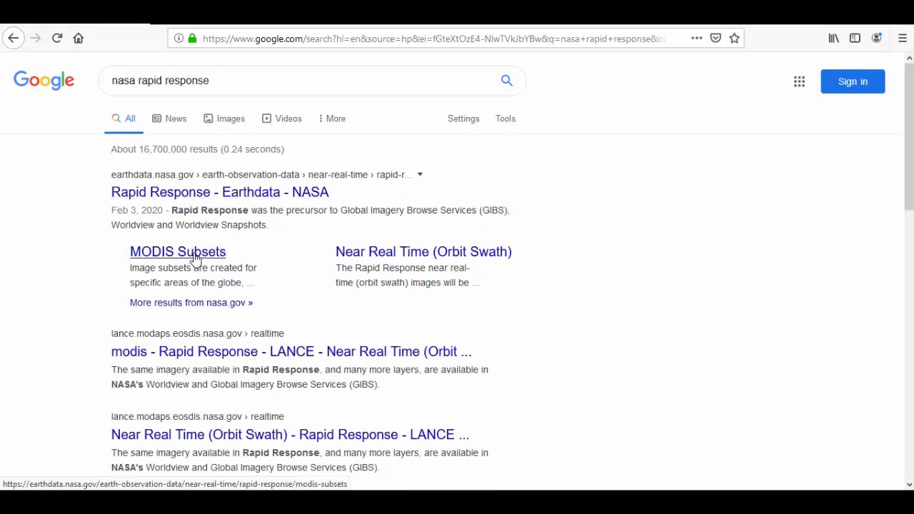
Open the MODIS Subsets notice and follow its banner link to Worldview Snapshots.
click(177, 251)
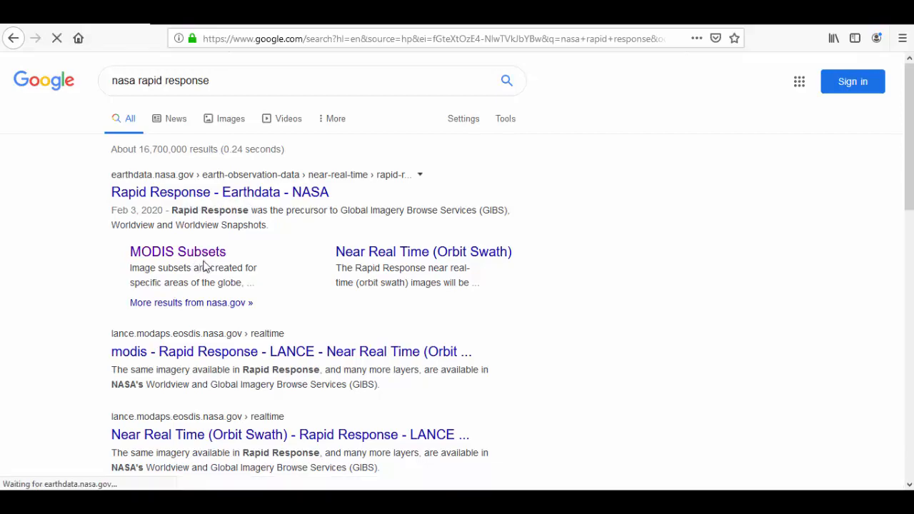
click(177, 251)
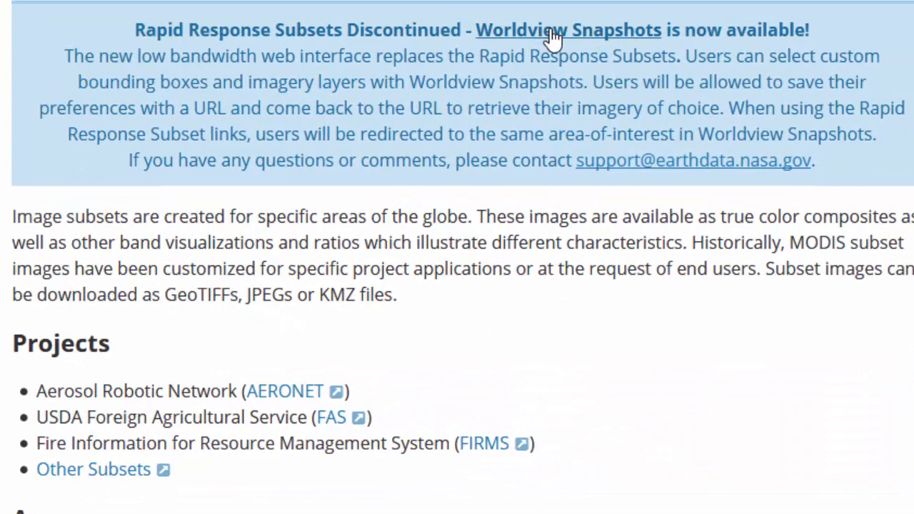
mouse_move(564, 40)
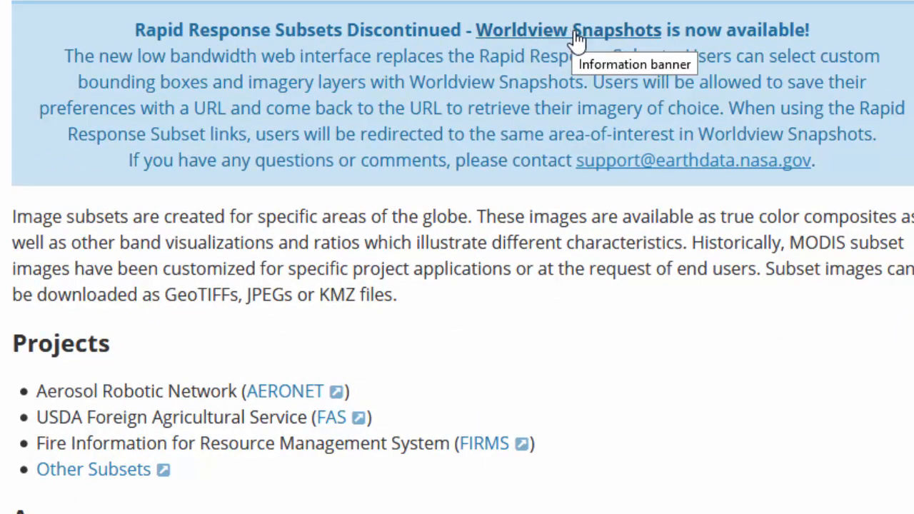
mouse_move(385, 34)
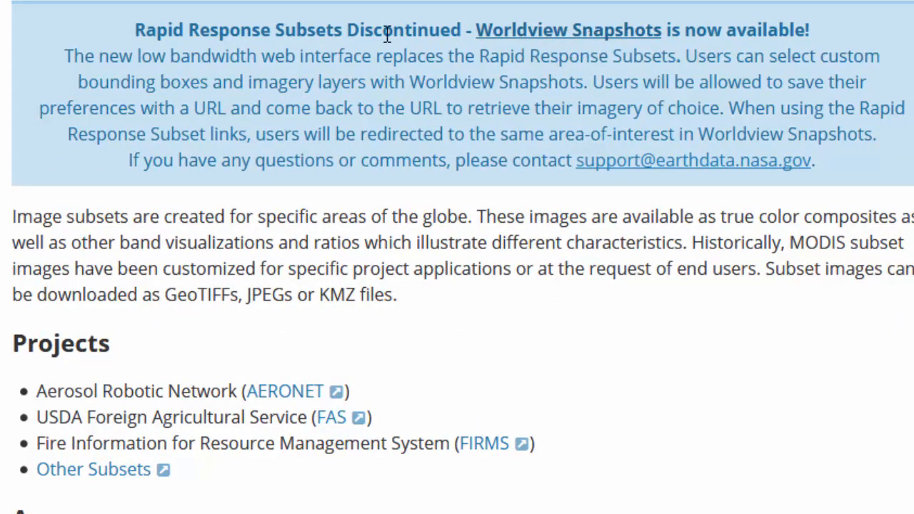
mouse_move(563, 31)
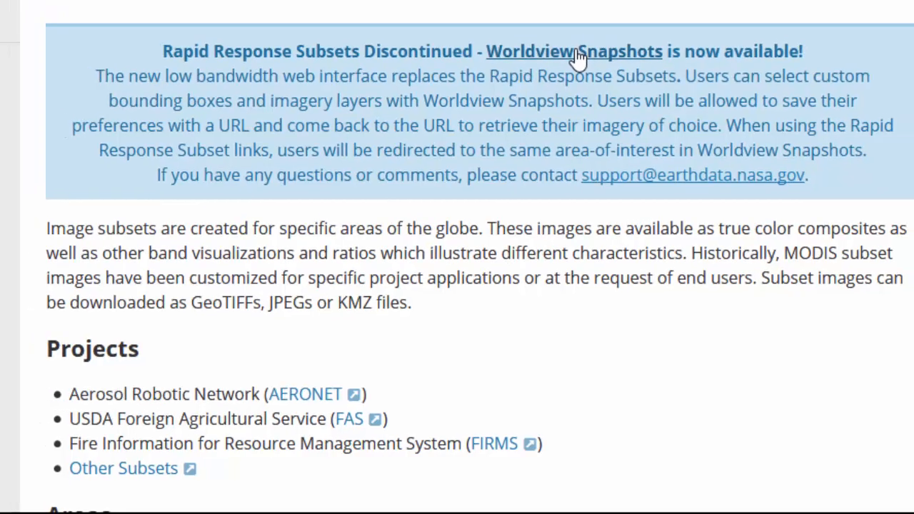
click(579, 50)
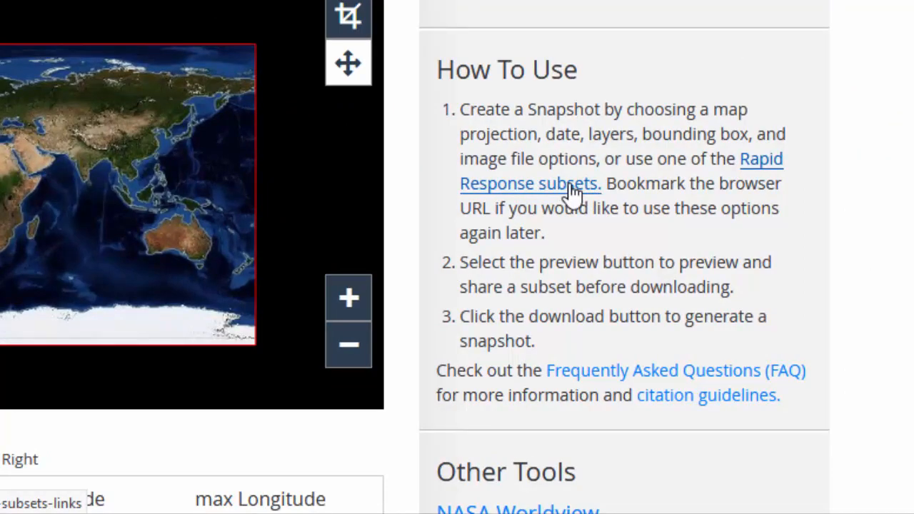
Search the page for Nepal, Pak and Uni, then open United_Kingdom_Ireland.
text(Nep)
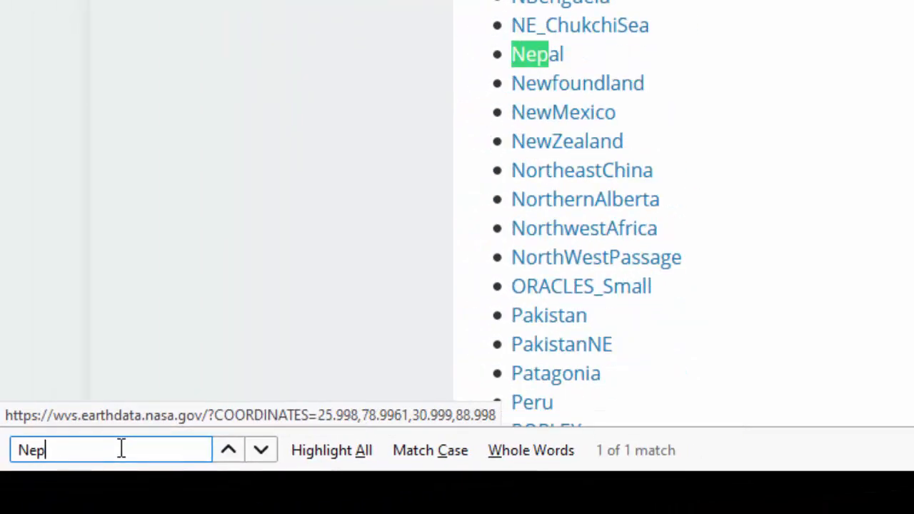
text(al)
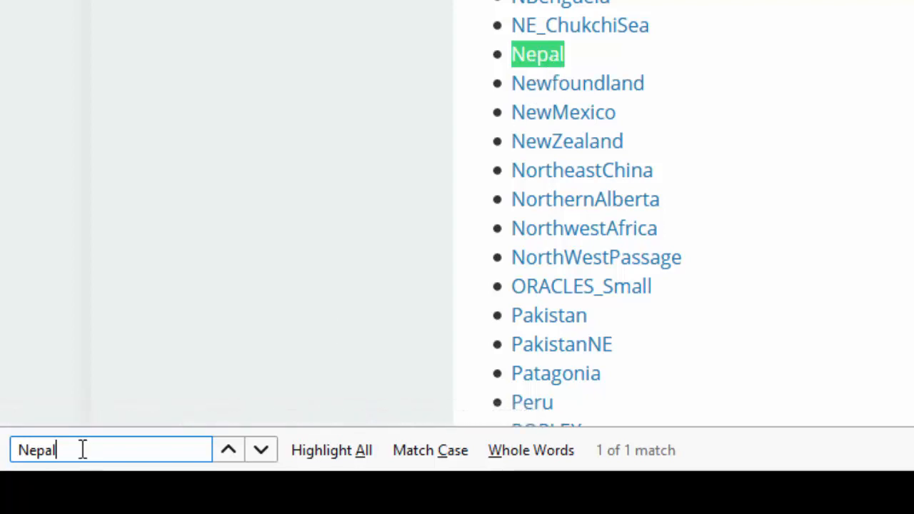
text(Pak)
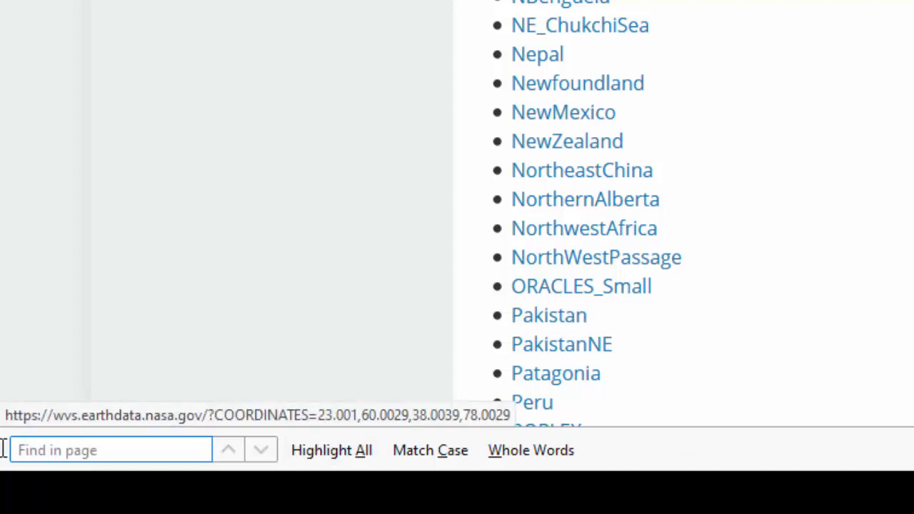
text(U)
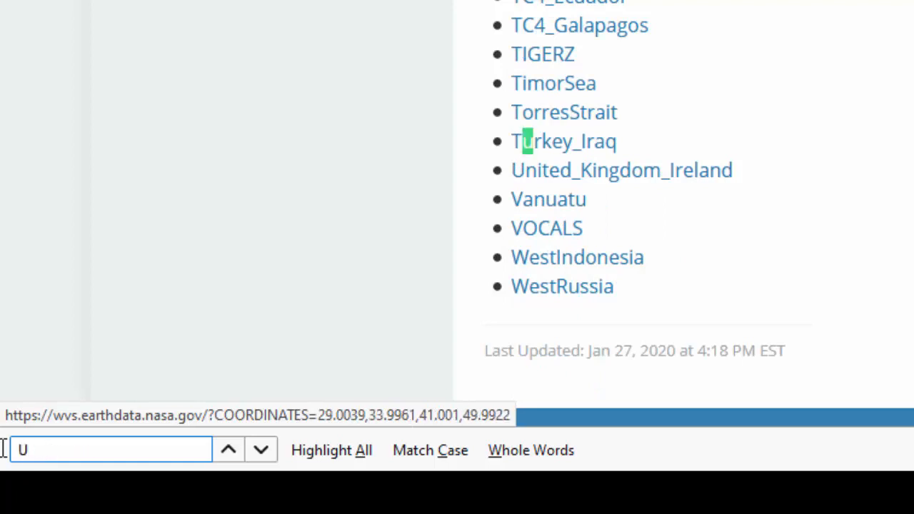
text(ni)
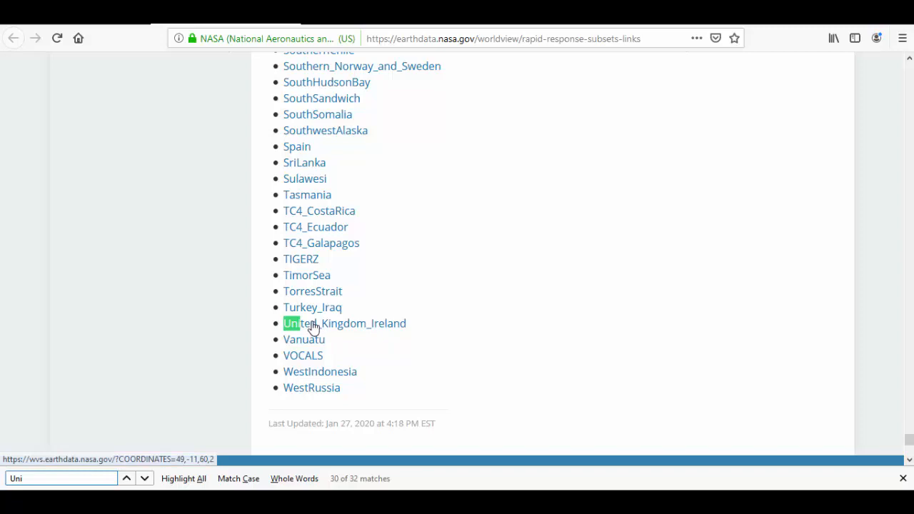
click(344, 323)
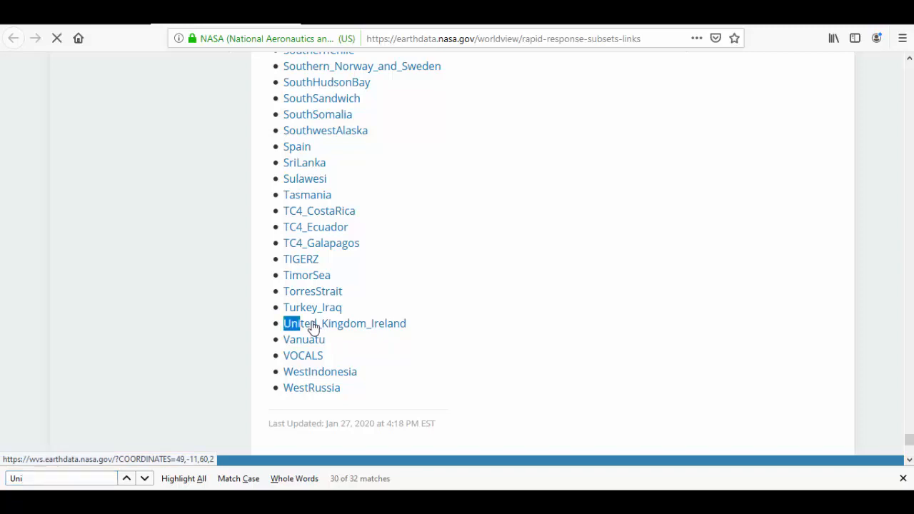
click(344, 323)
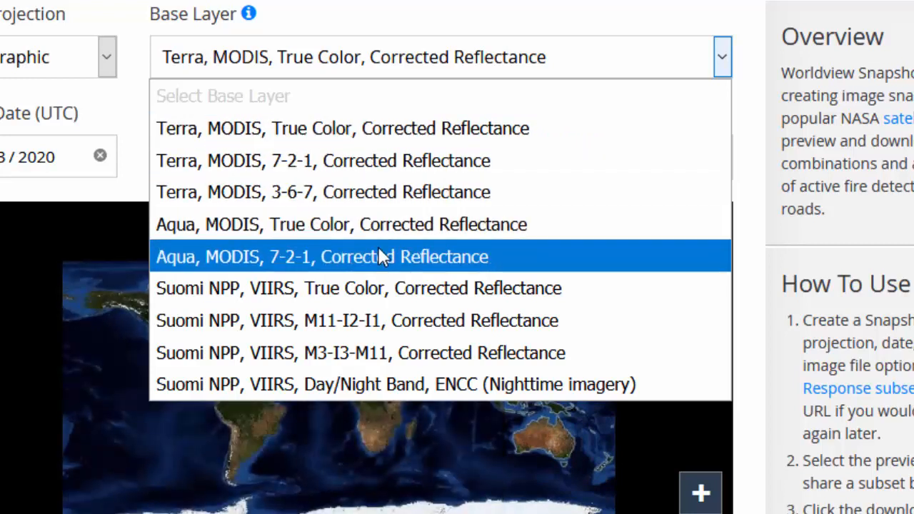
mouse_move(389, 398)
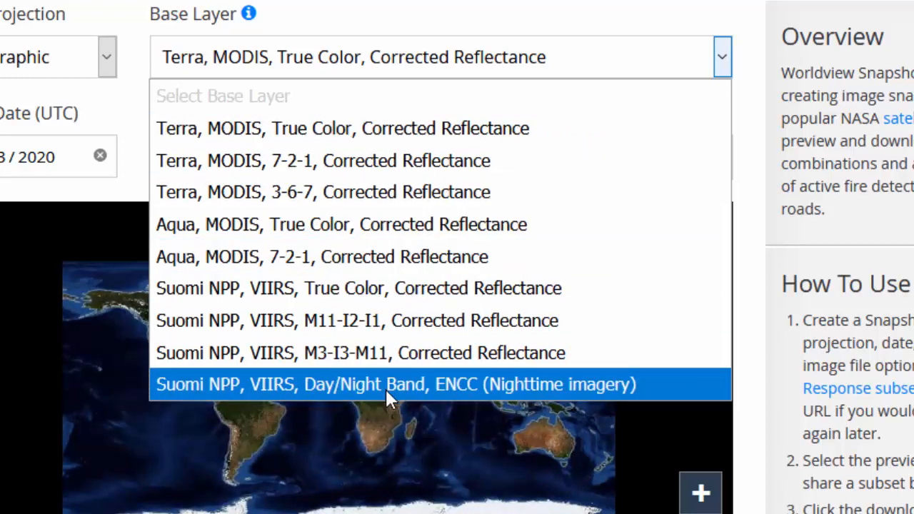
mouse_move(348, 211)
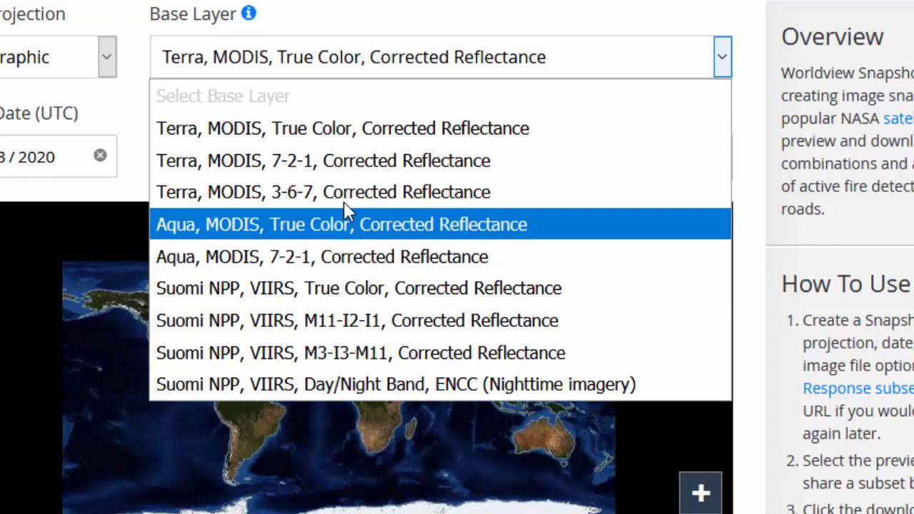
mouse_move(273, 129)
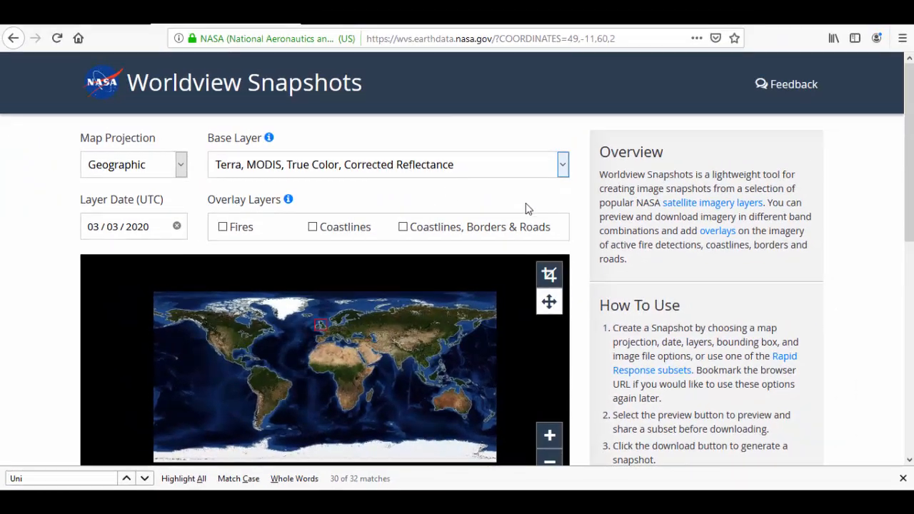
Zoom the map preview in four times toward the UK–Ireland bounding box.
scroll(down, 3)
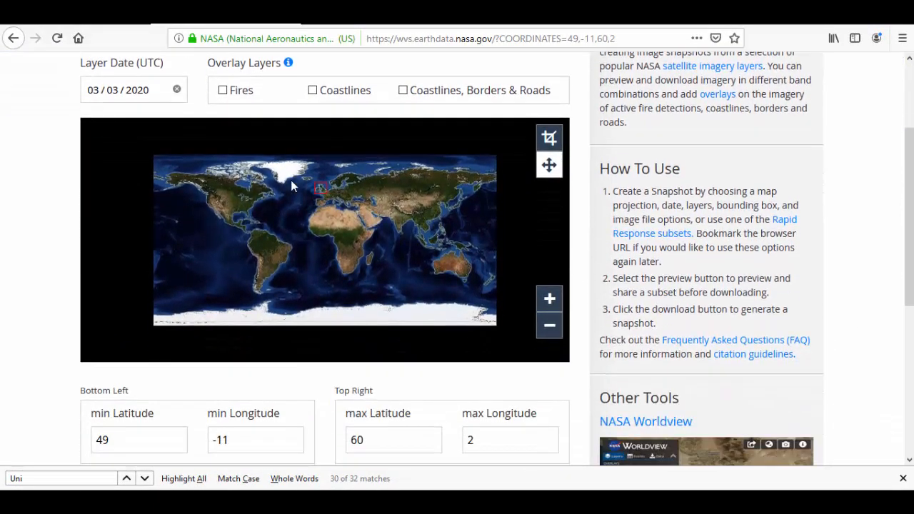
mouse_move(549, 298)
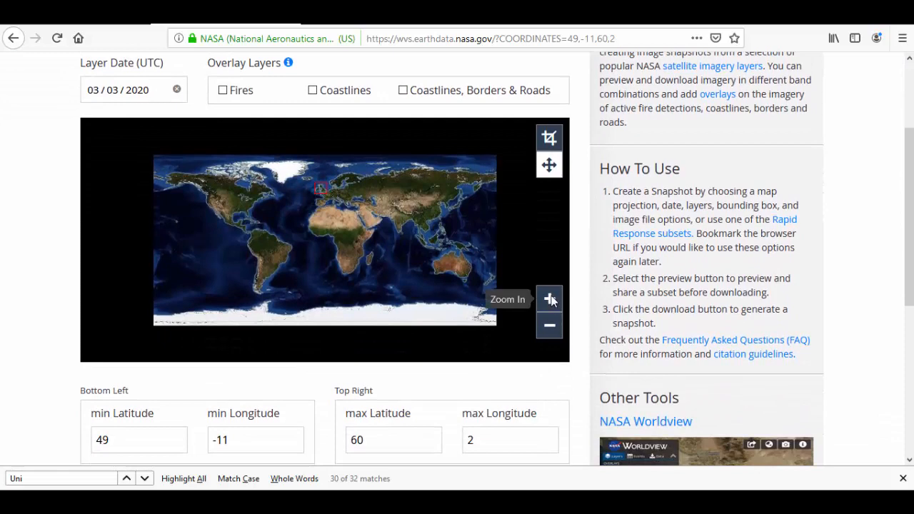
click(548, 298)
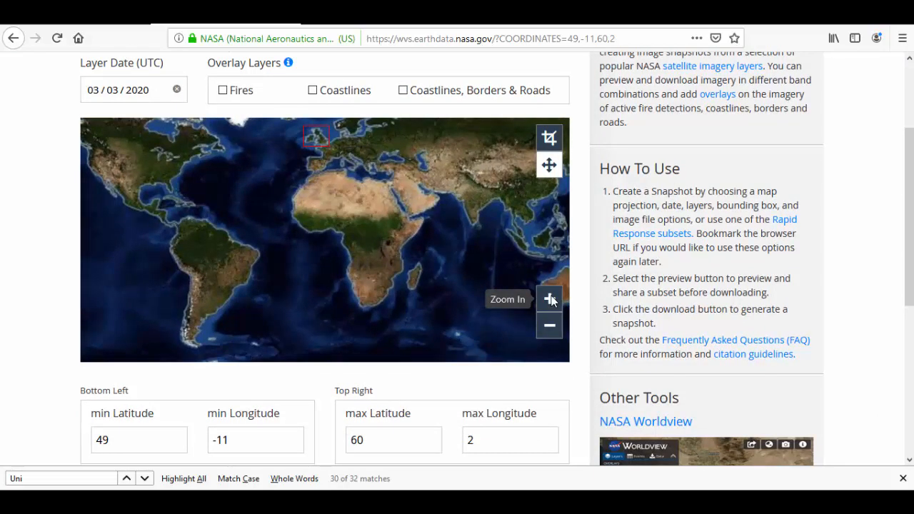
click(549, 299)
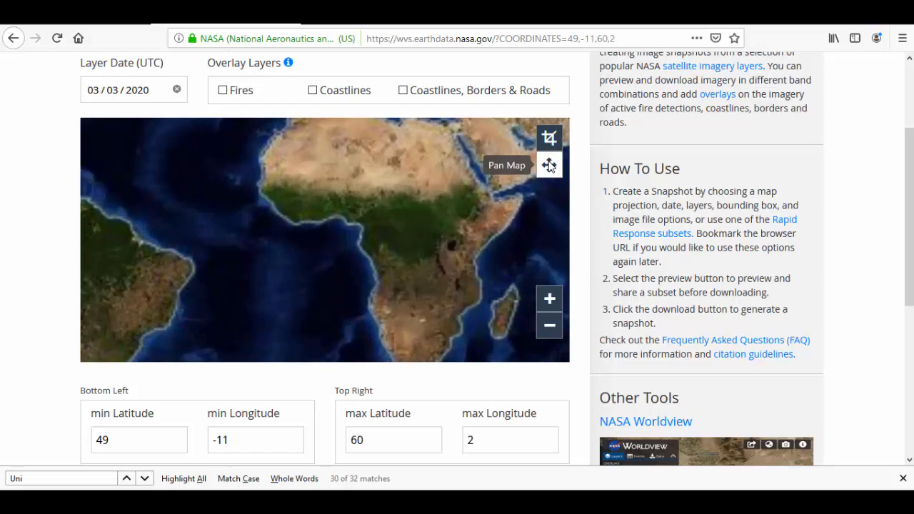
click(548, 298)
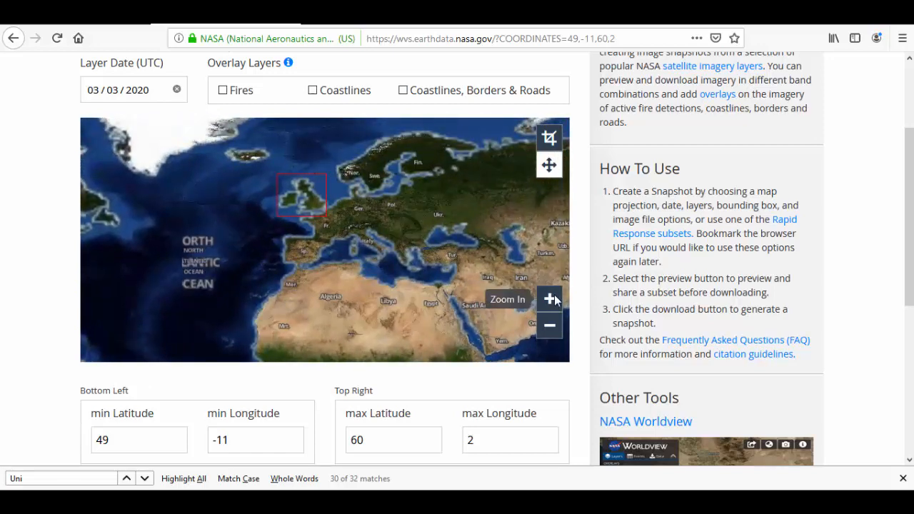
click(549, 298)
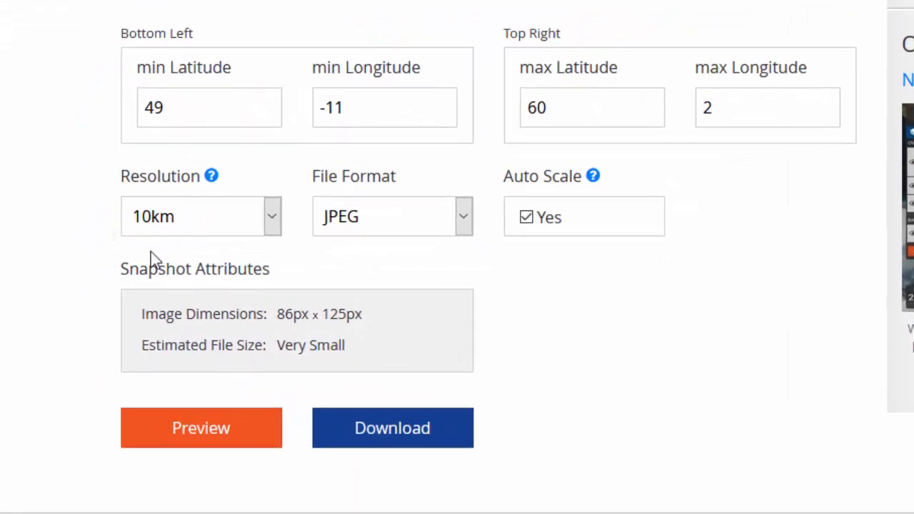
mouse_move(251, 229)
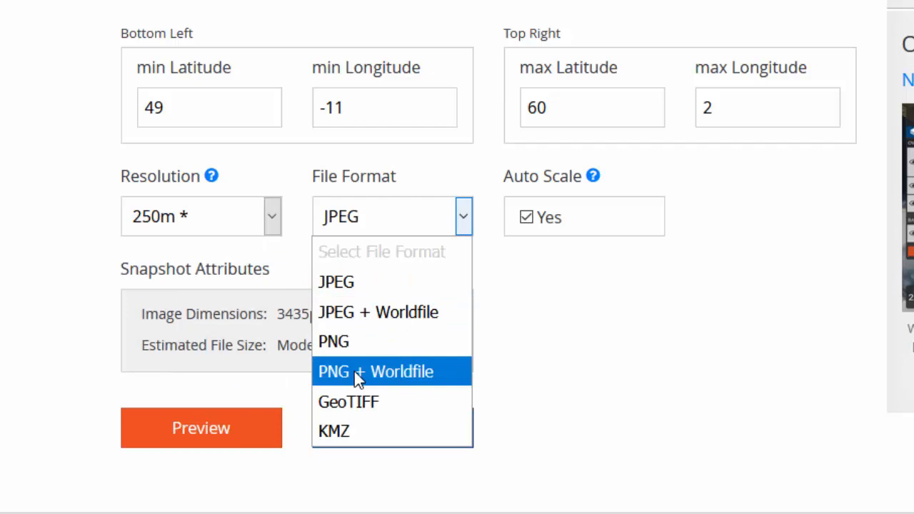
Preview the UK–Ireland snapshot as a 250 m GeoTIFF.
click(347, 402)
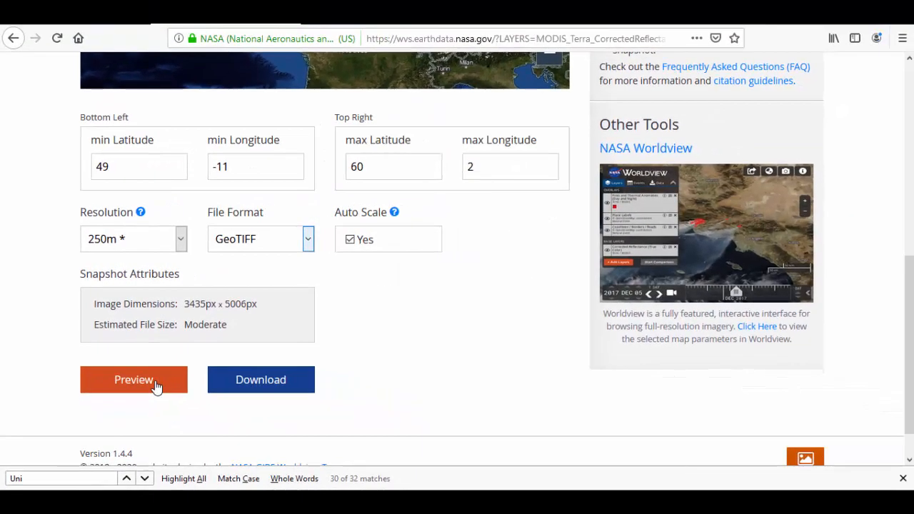
click(133, 380)
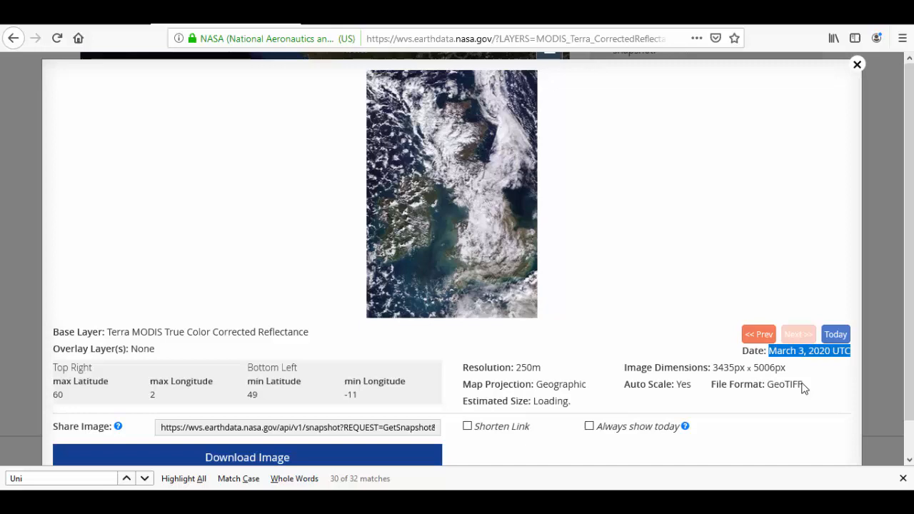
mouse_move(485, 179)
text(srila)
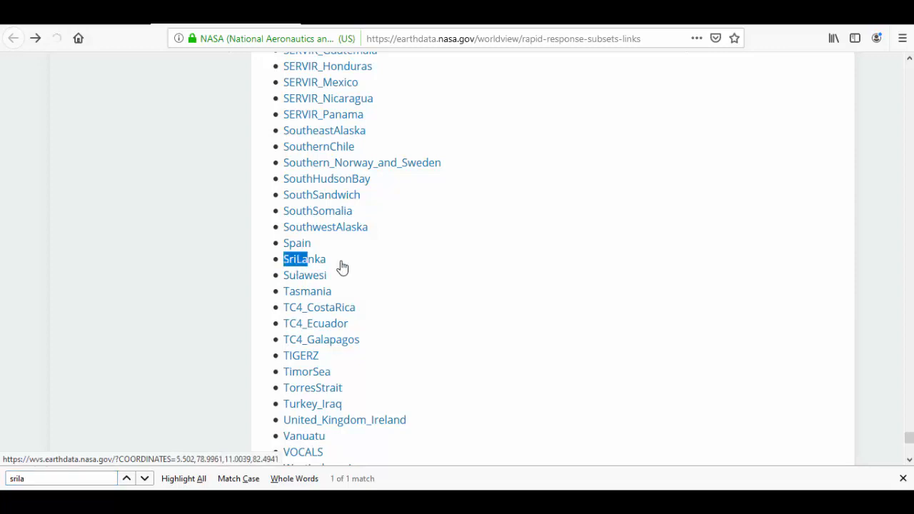
Load the SriLanka subset and zoom the map toward its outline.
click(304, 259)
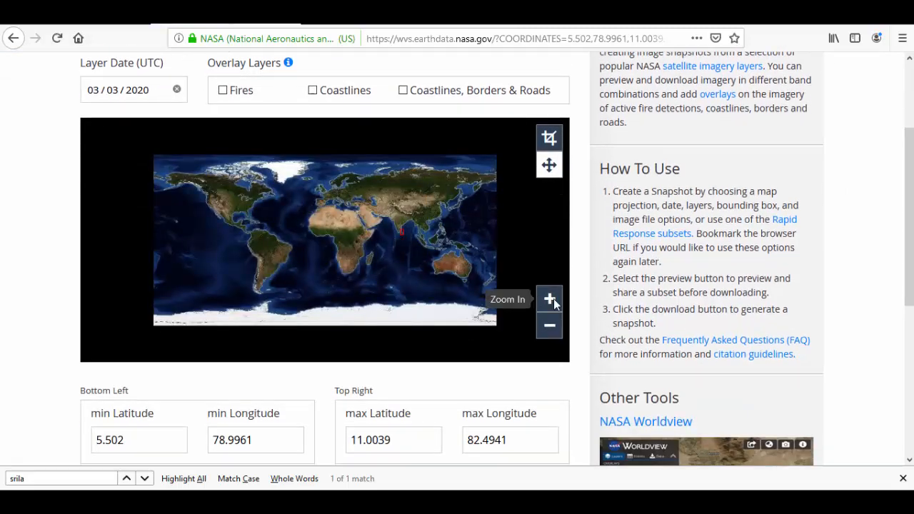
click(548, 298)
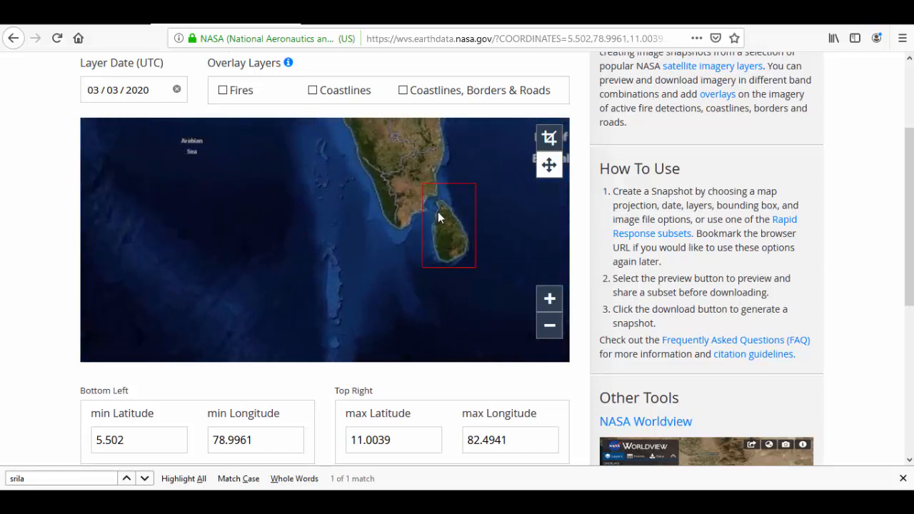
scroll(down, 3)
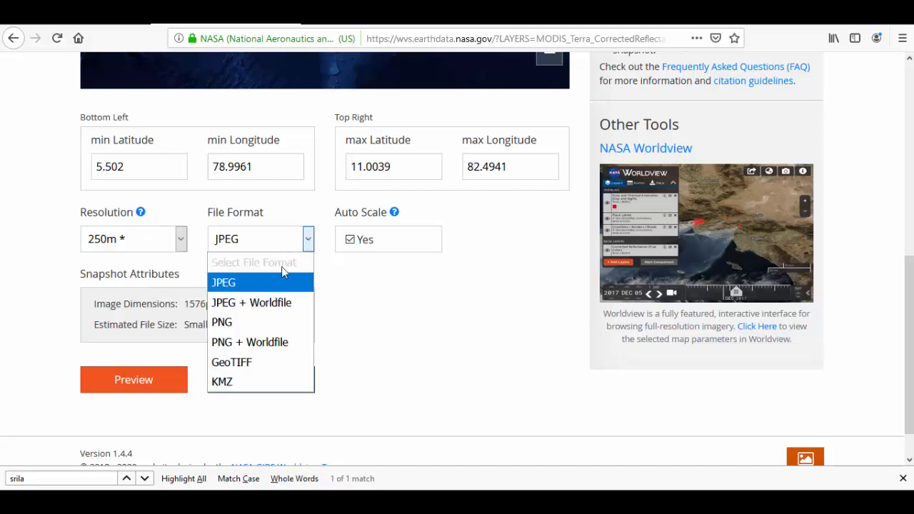
Preview Sri Lanka as GeoTIFF, stepping back three days toward February 29, 2020.
click(231, 362)
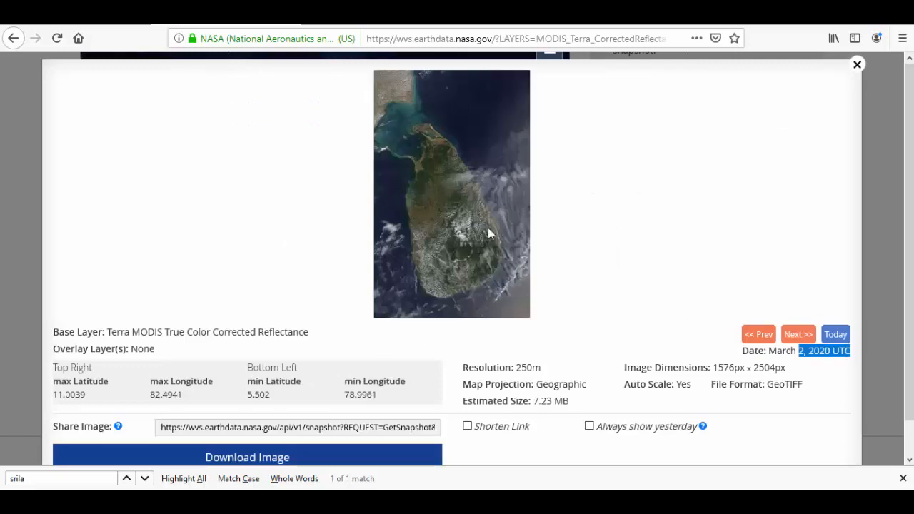
click(758, 334)
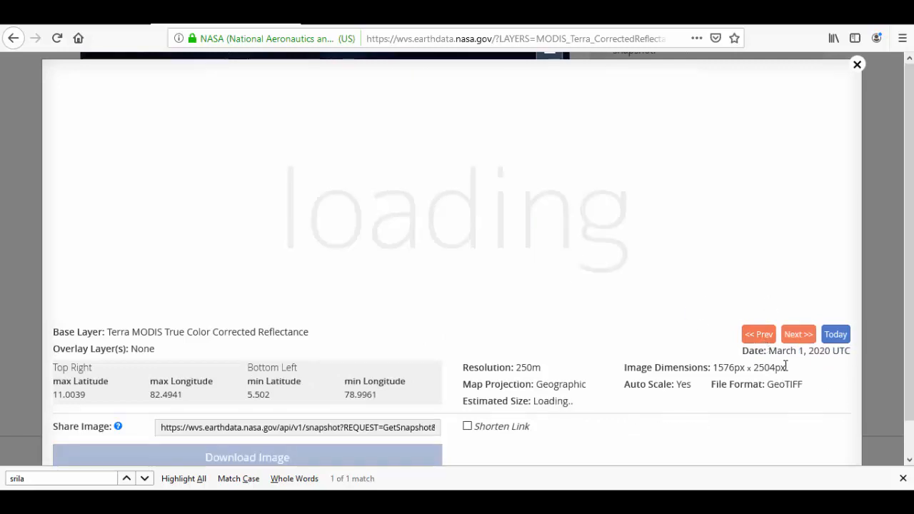
click(758, 334)
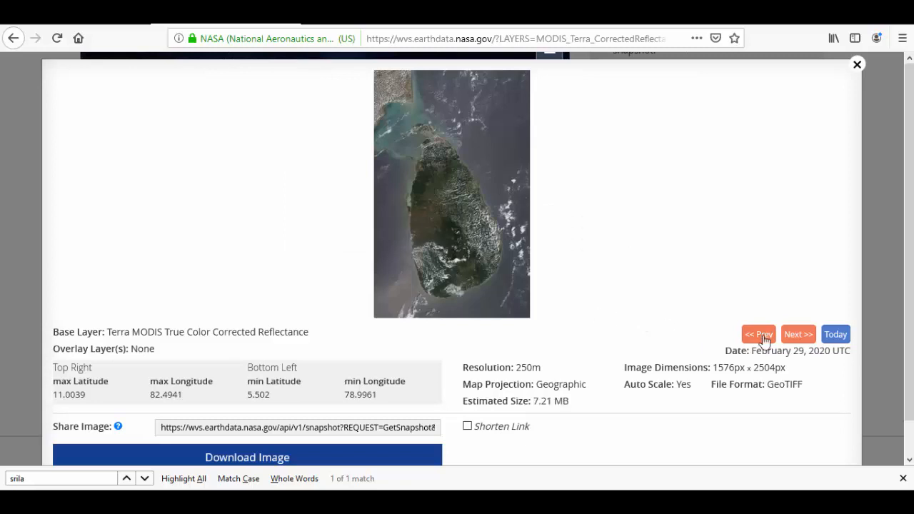
click(758, 334)
text(pak)
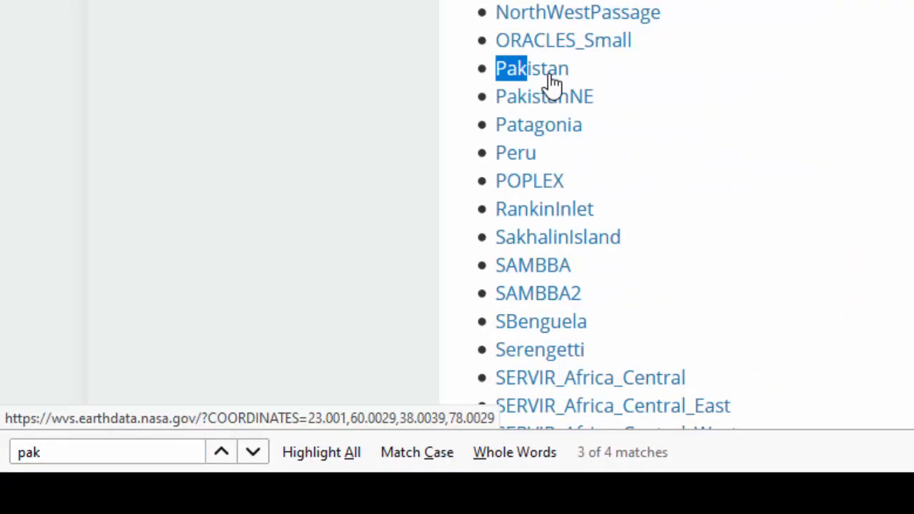
Load the Pakistan subset, switch format to GeoTIFF, and show its 250 m preview.
click(531, 68)
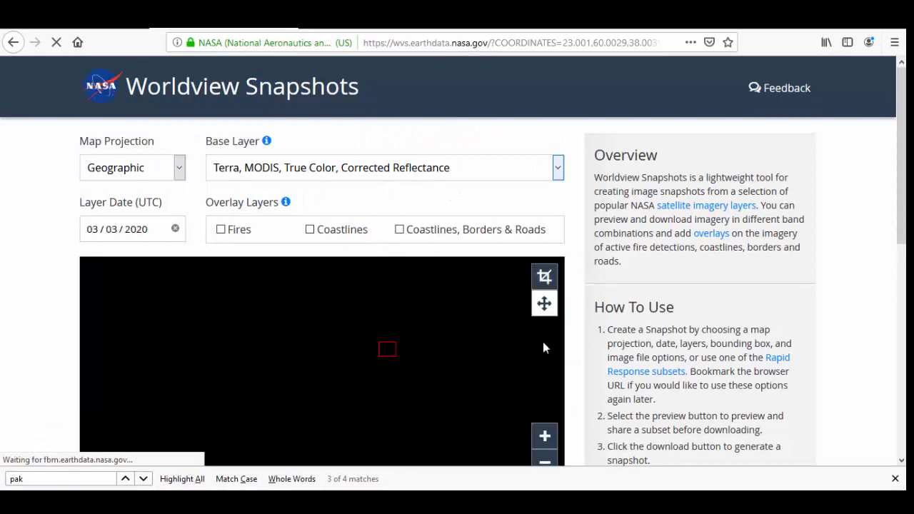
scroll(down, 3)
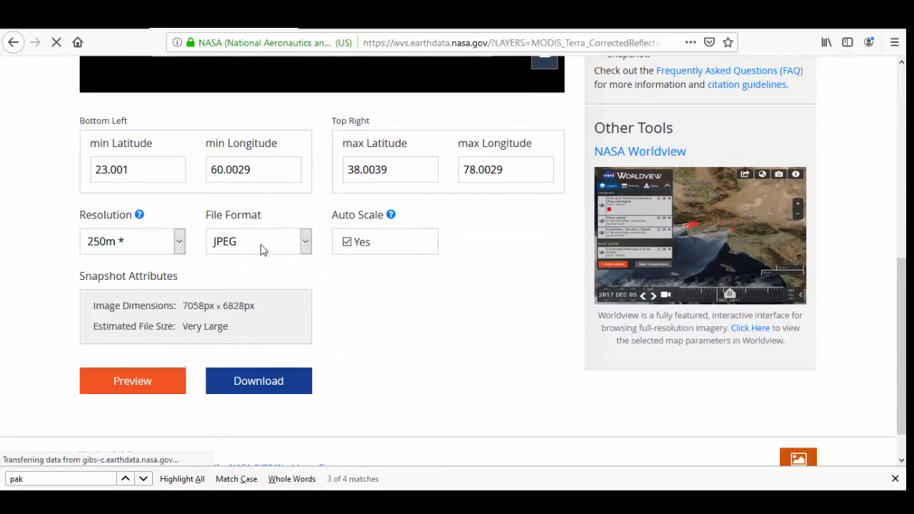
click(257, 240)
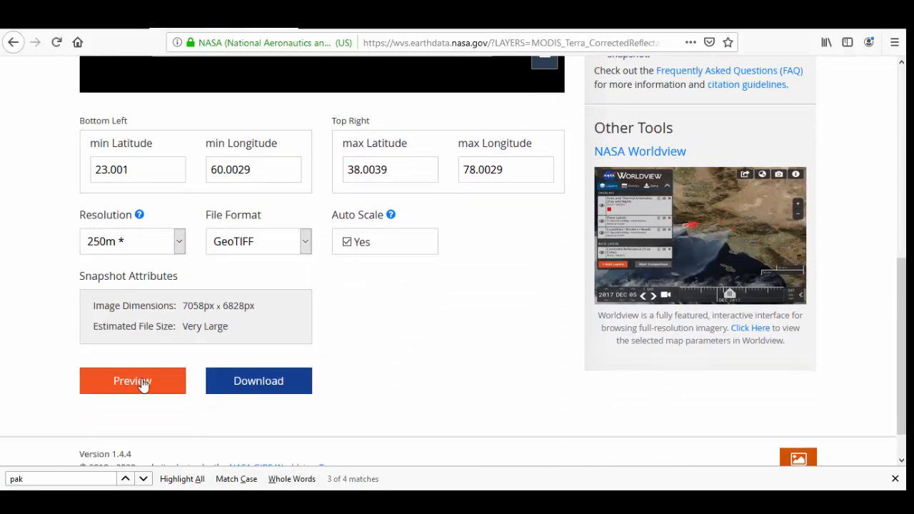
click(132, 380)
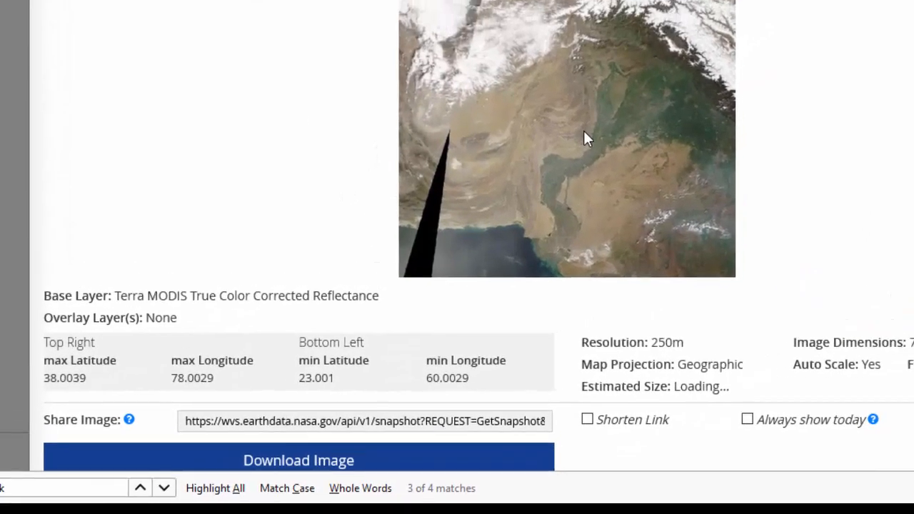
Start the Pakistan GeoTIFF download so the image begins composing.
scroll(down, 3)
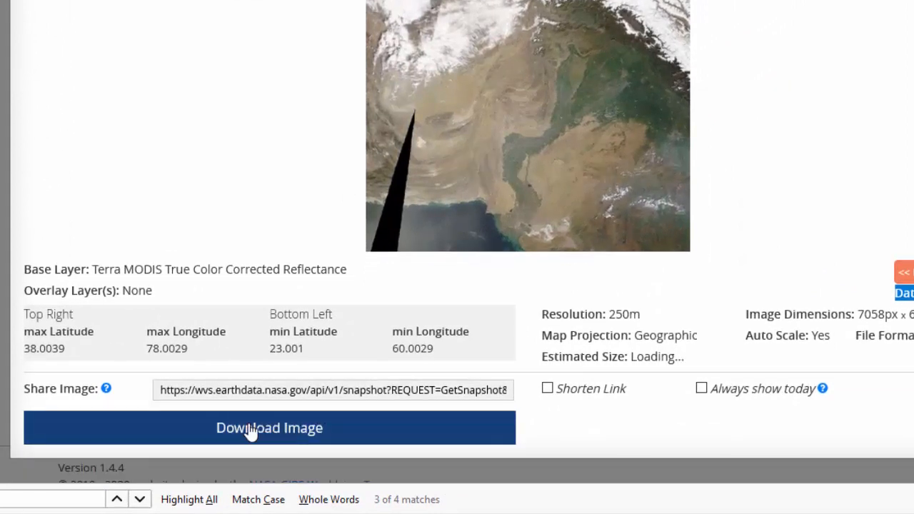
click(268, 428)
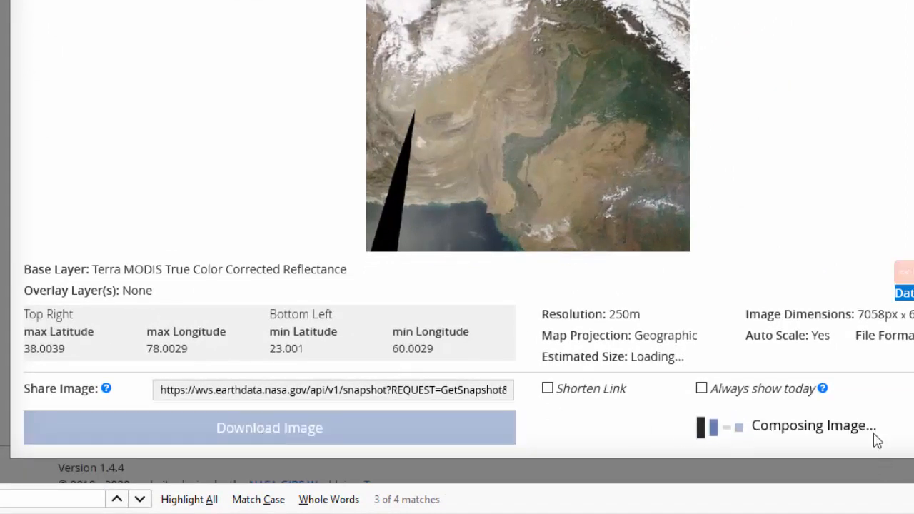
mouse_move(745, 434)
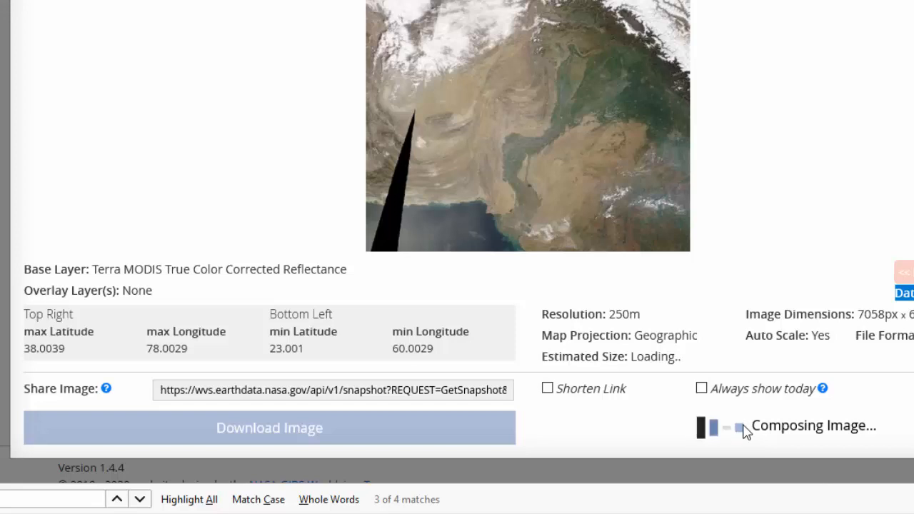
Save snapshot-2020-03-03.tiff (83.4 MB) to disk from Firefox's download dialog.
click(269, 428)
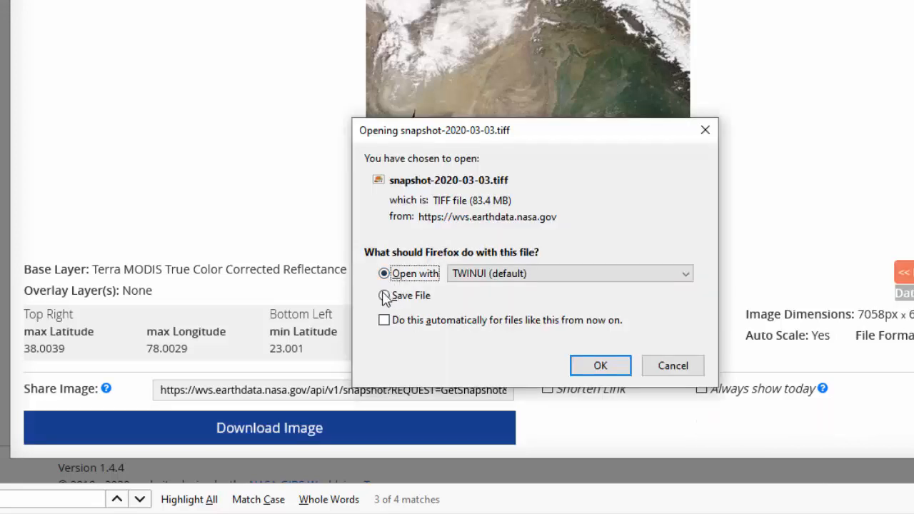
click(383, 295)
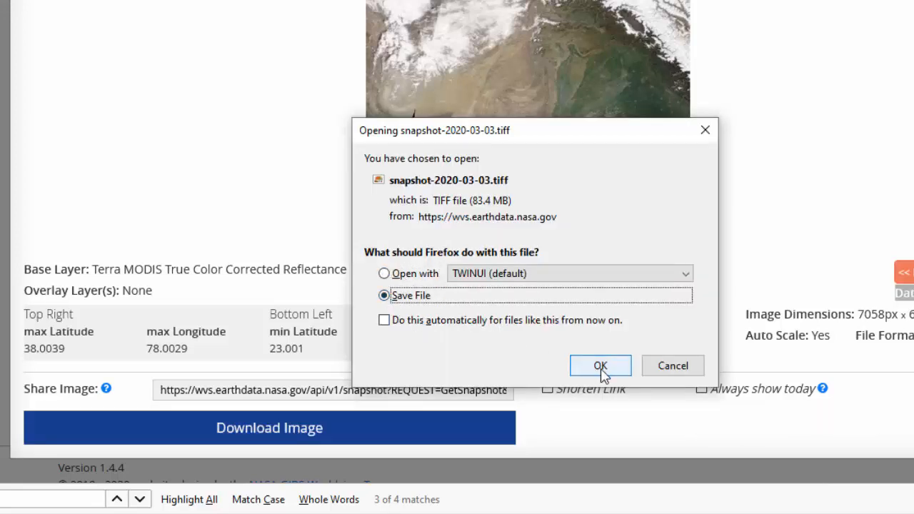
click(599, 366)
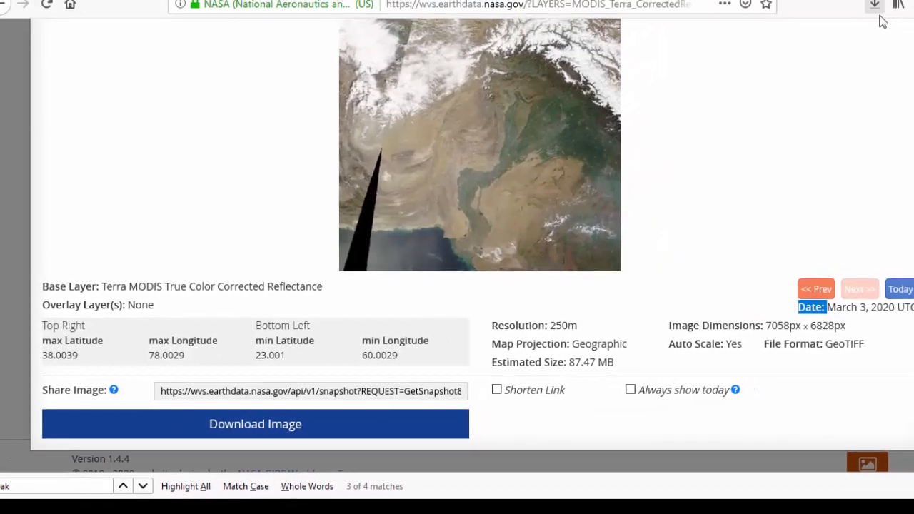